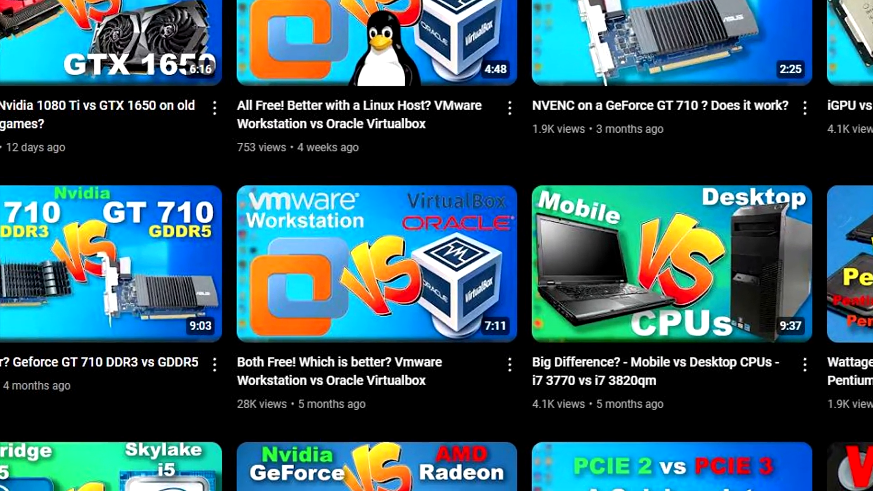
Search the Start menu for 'windows' and launch Turn Windows features on or off.
scroll(down, 3)
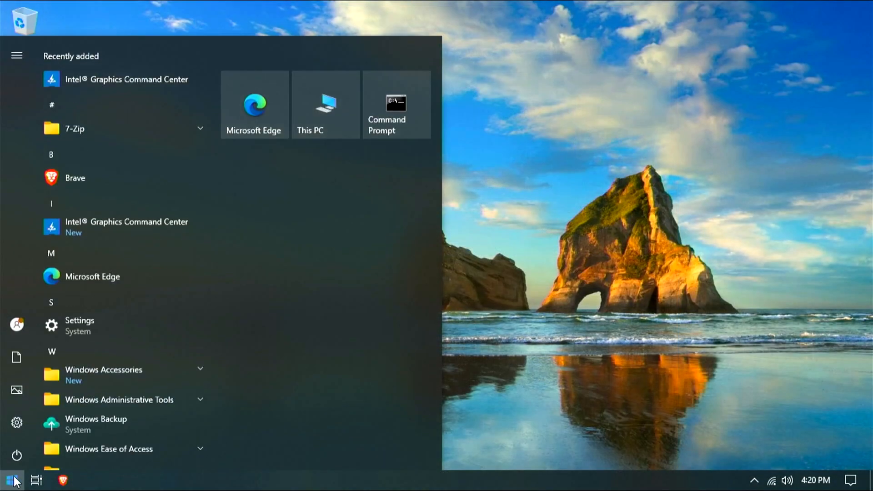
text(windows feat)
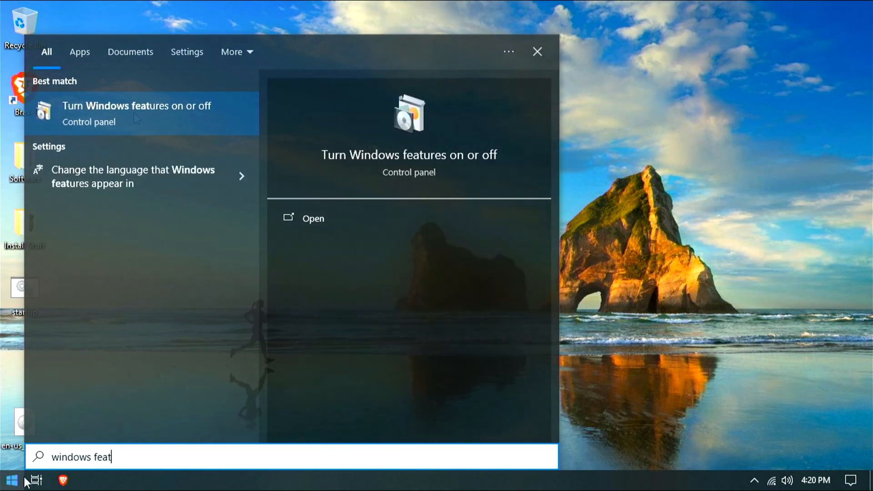
click(136, 113)
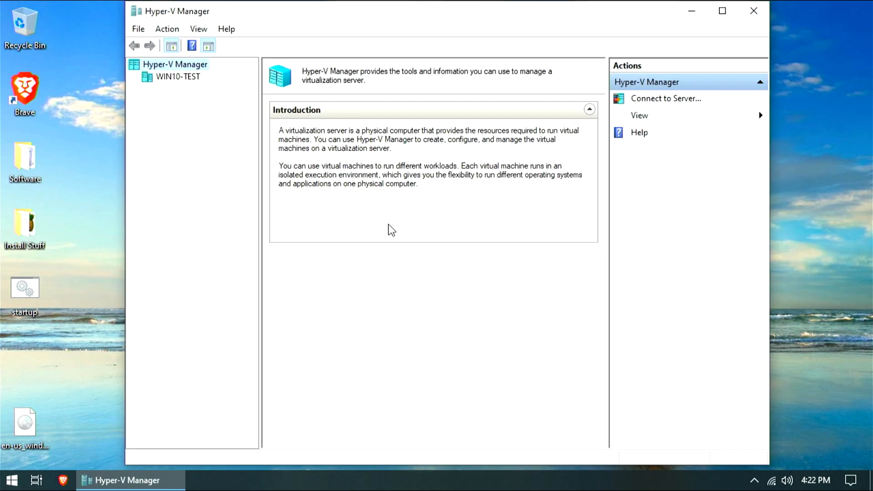
Open the Settings window for the Win10 virtual machine on host WIN10-TEST.
right_click(174, 64)
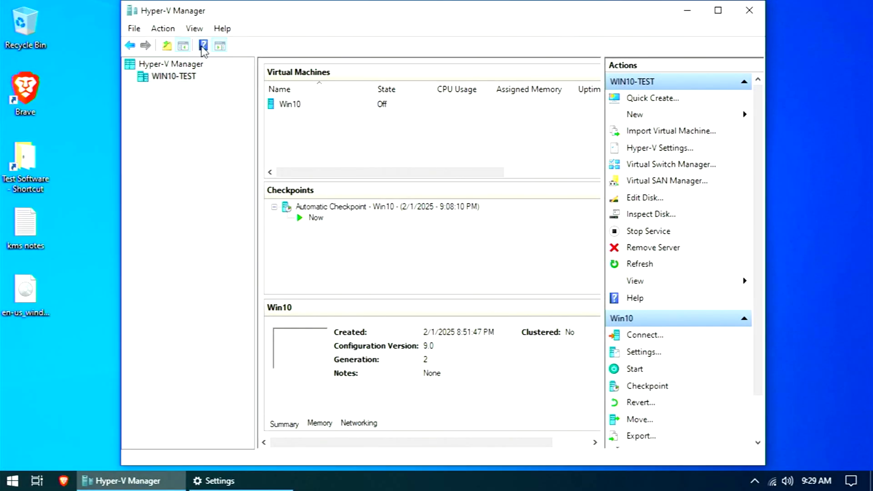
click(644, 352)
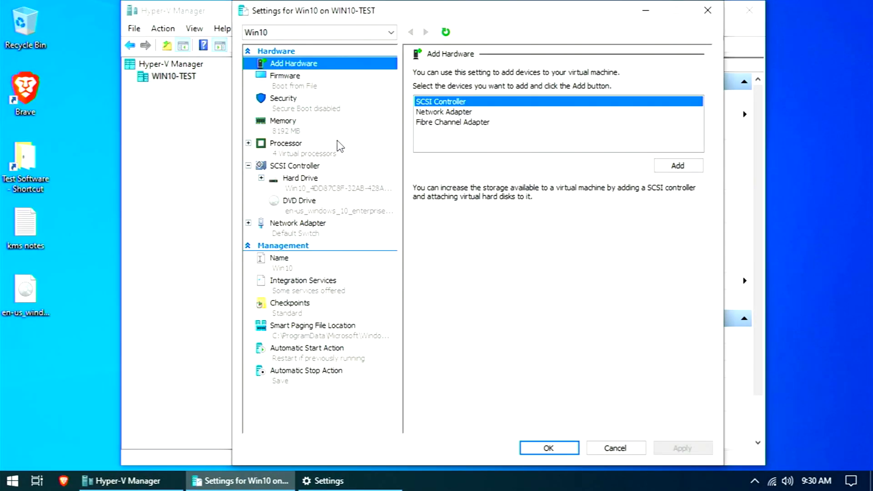
mouse_move(309, 139)
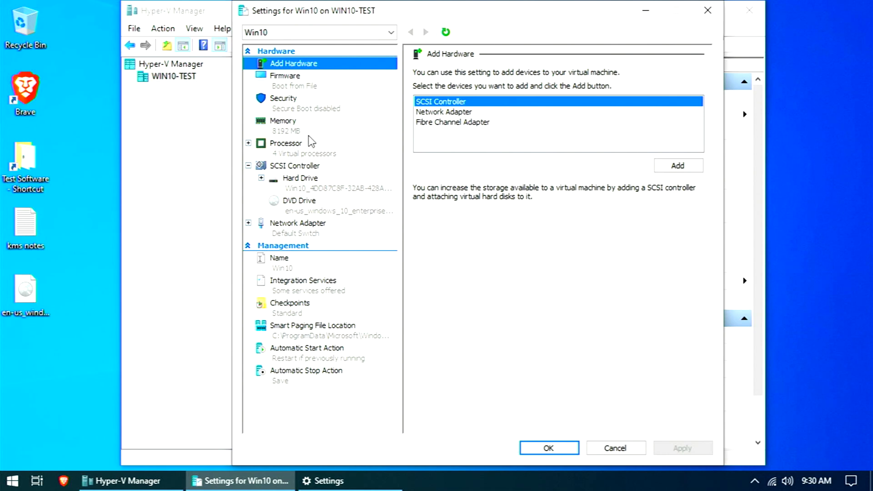
Review Win10's Memory, Security, Firmware boot order, Add Hardware and Hard Drive pages.
click(283, 126)
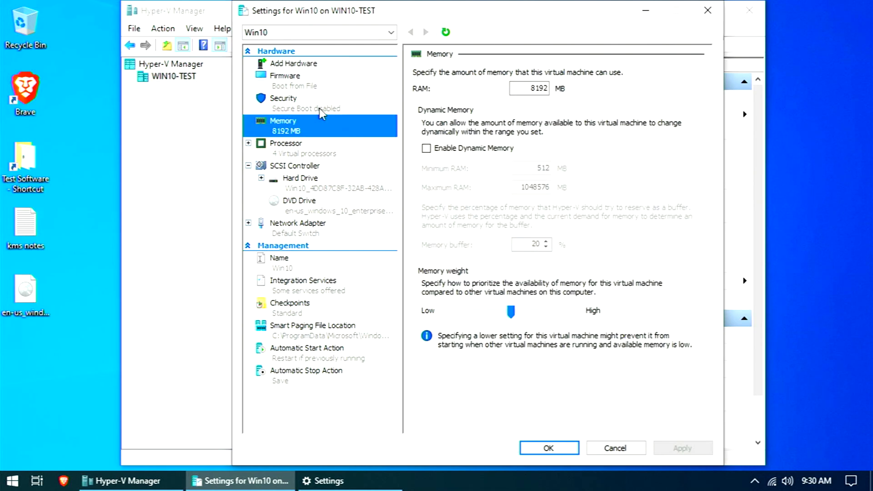
click(283, 98)
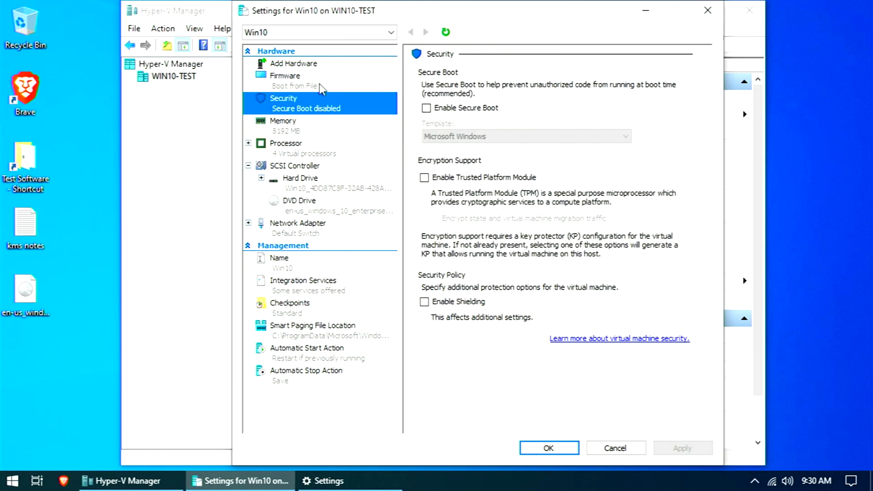
click(285, 75)
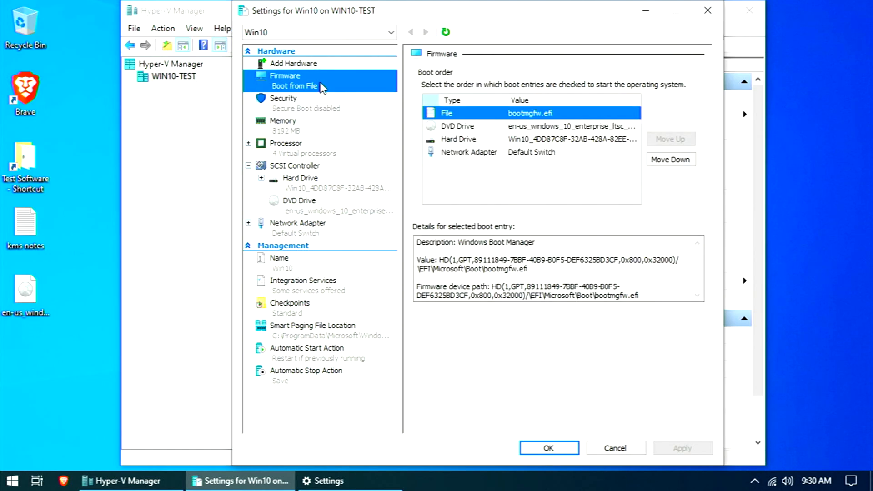
click(293, 63)
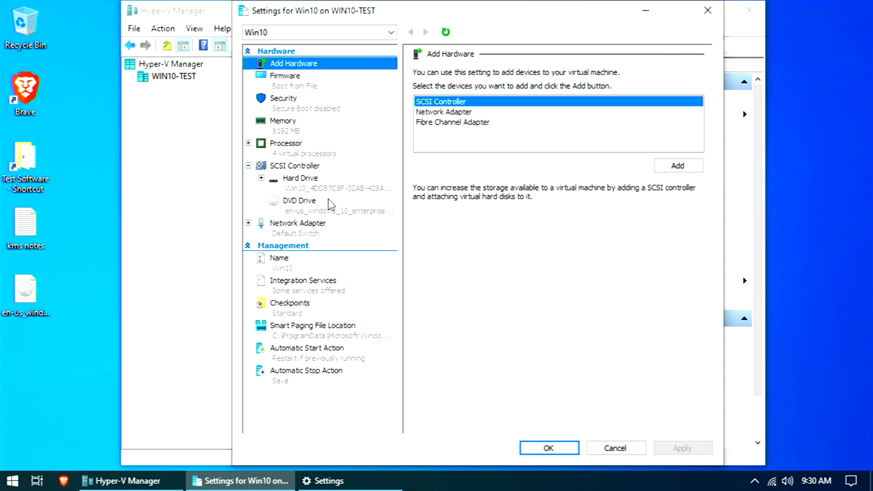
click(300, 178)
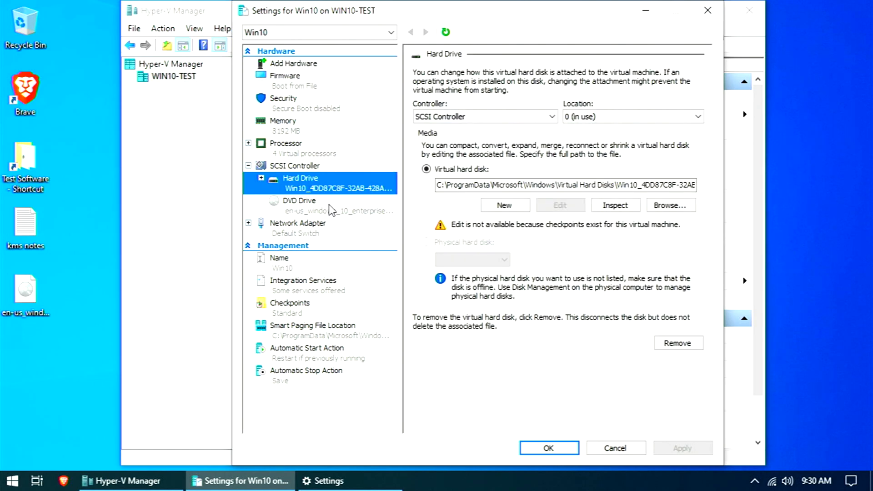
mouse_move(333, 233)
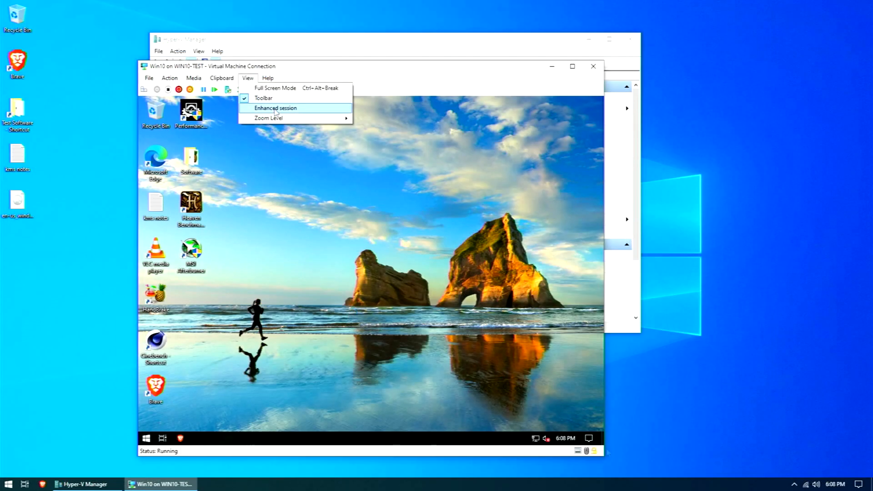
Enable enhanced session for the Win10 connection and review the guest's Display settings.
click(275, 107)
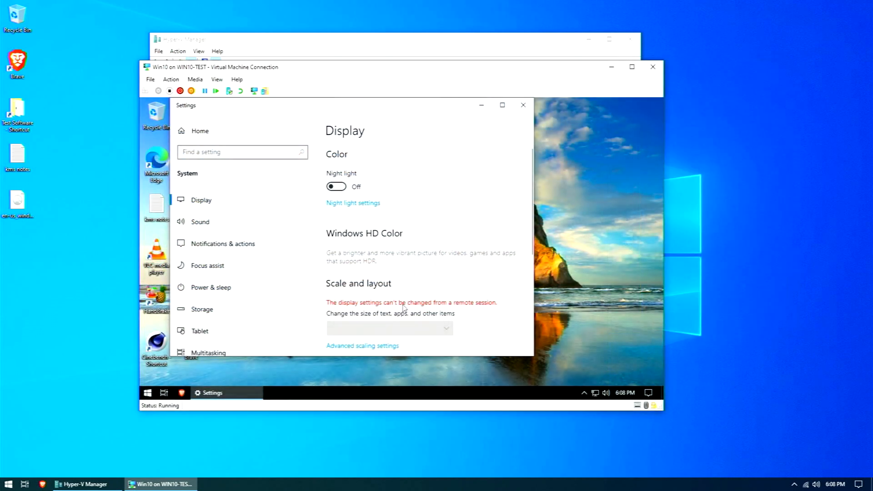
scroll(down, 3)
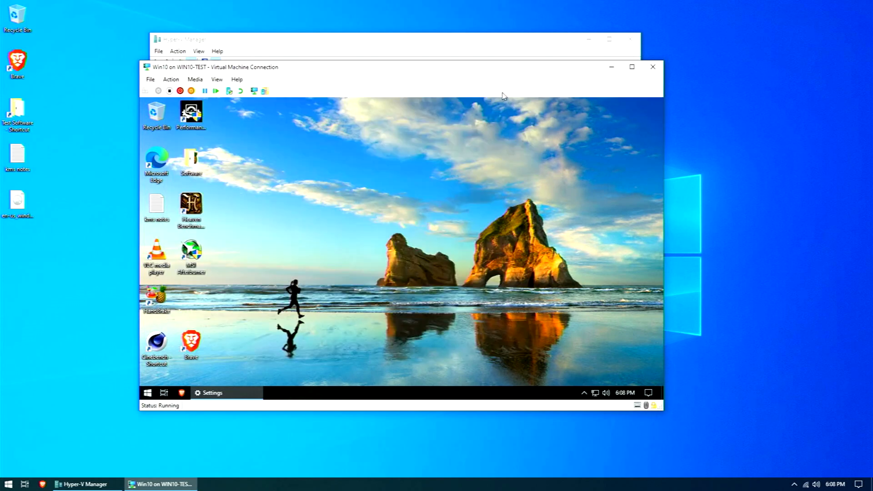
click(204, 91)
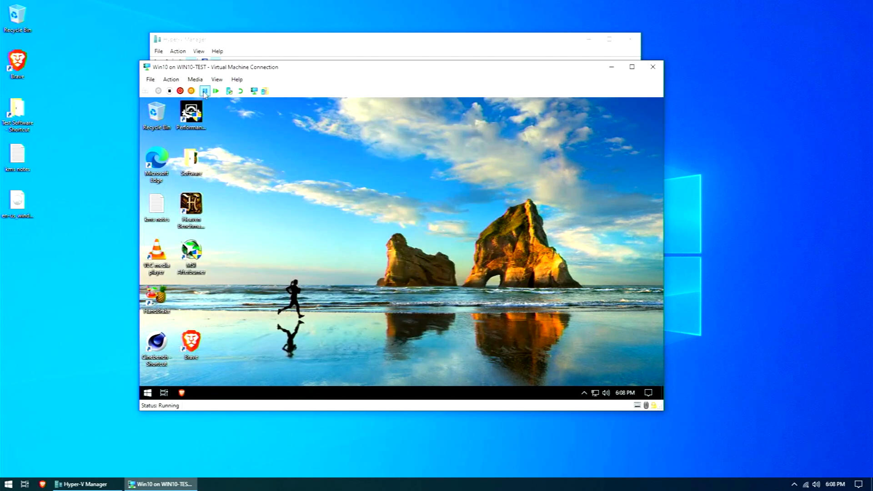
click(205, 91)
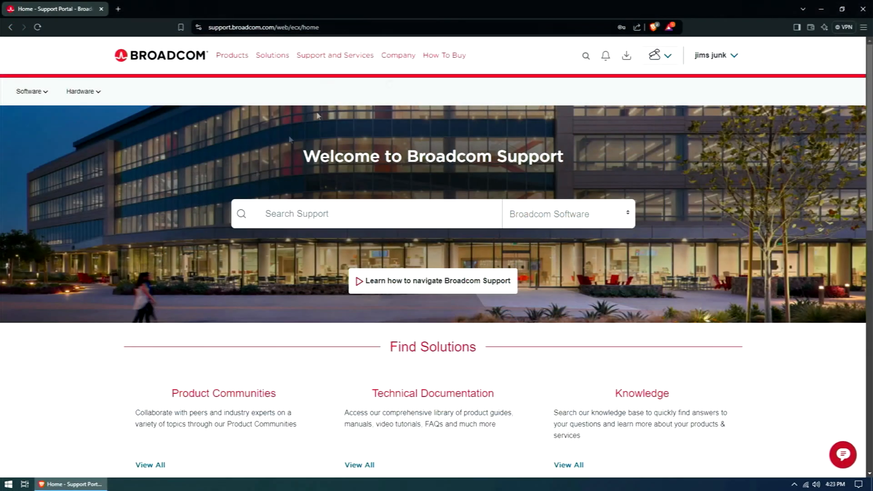
Go to My Downloads under the Software menu and select VMware Workstation Pro.
click(29, 91)
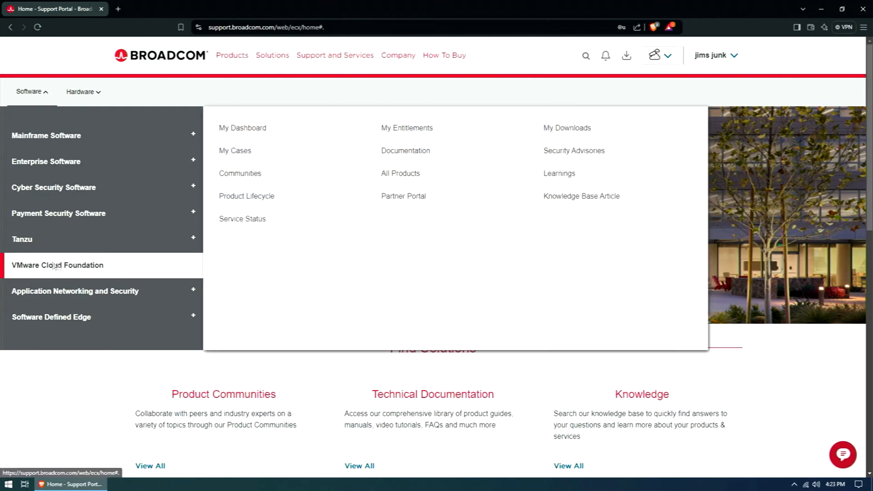
mouse_move(576, 141)
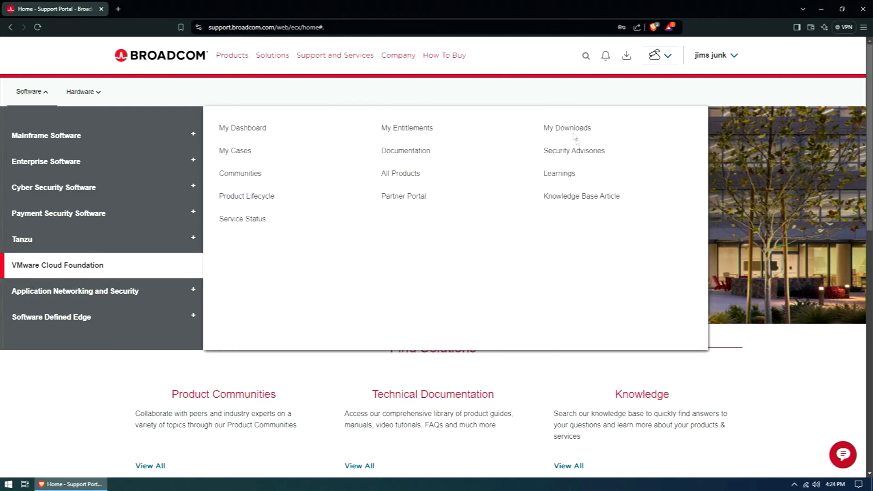
click(567, 129)
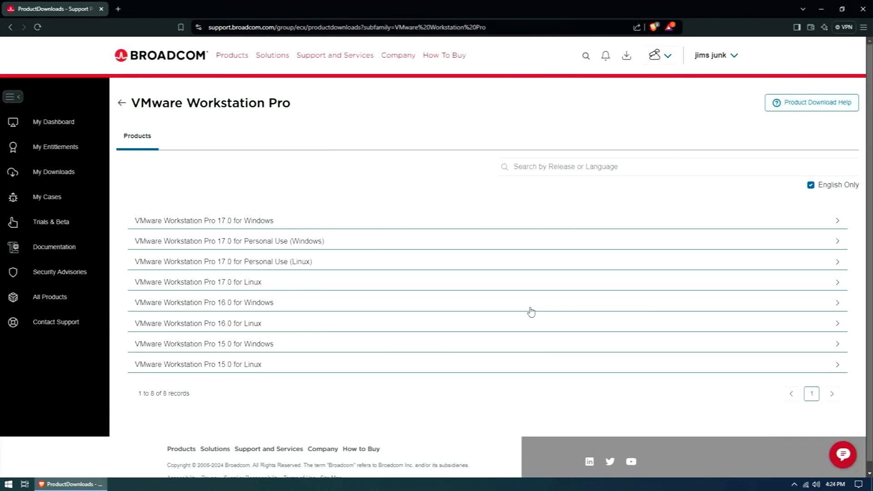
mouse_move(245, 231)
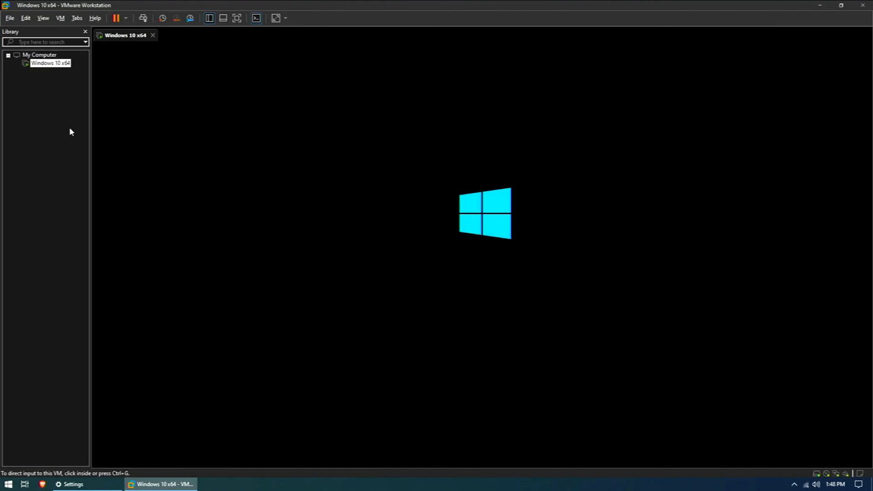
View the Windows 10 x64 hardware settings: 8 GB memory, 4 processors, 160 GB disk.
right_click(50, 62)
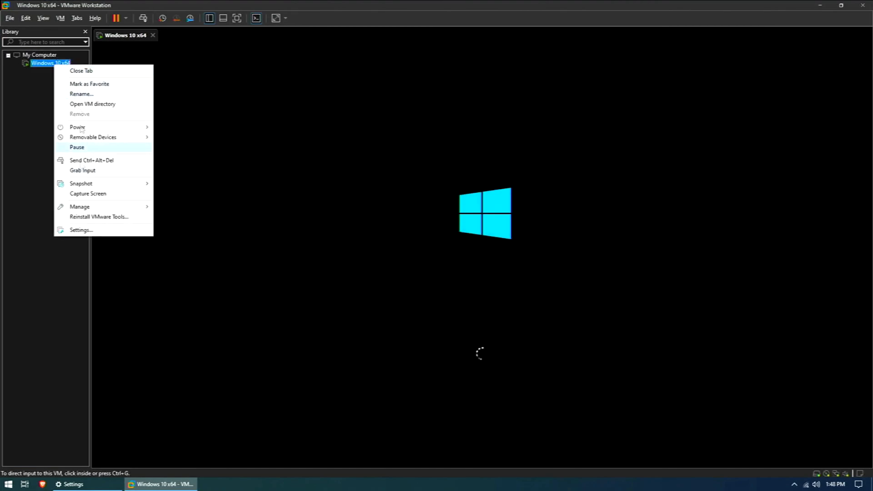
click(82, 229)
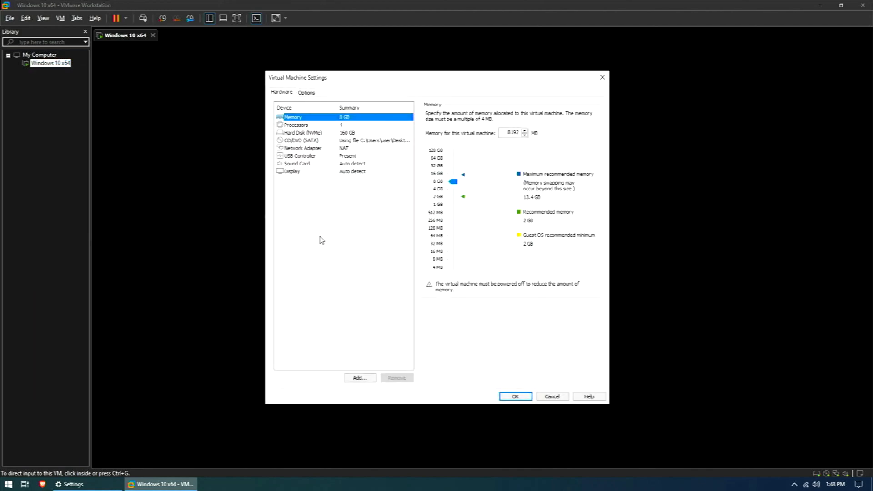
click(296, 125)
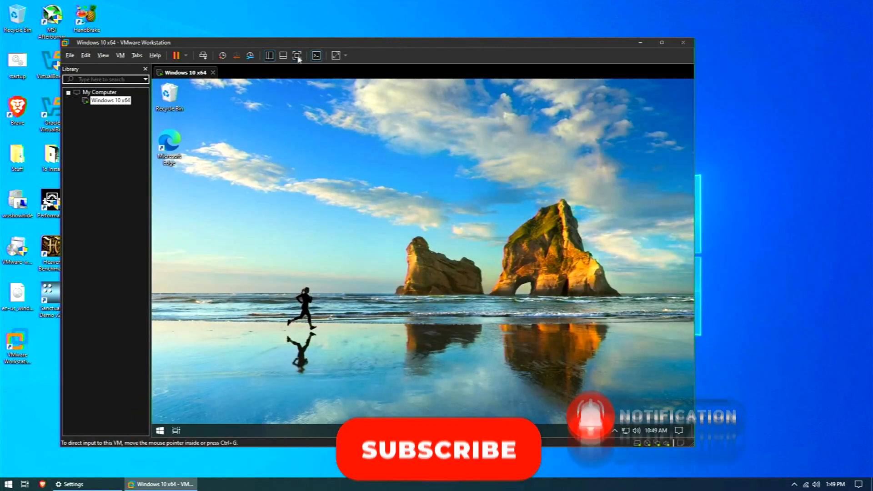
mouse_move(297, 55)
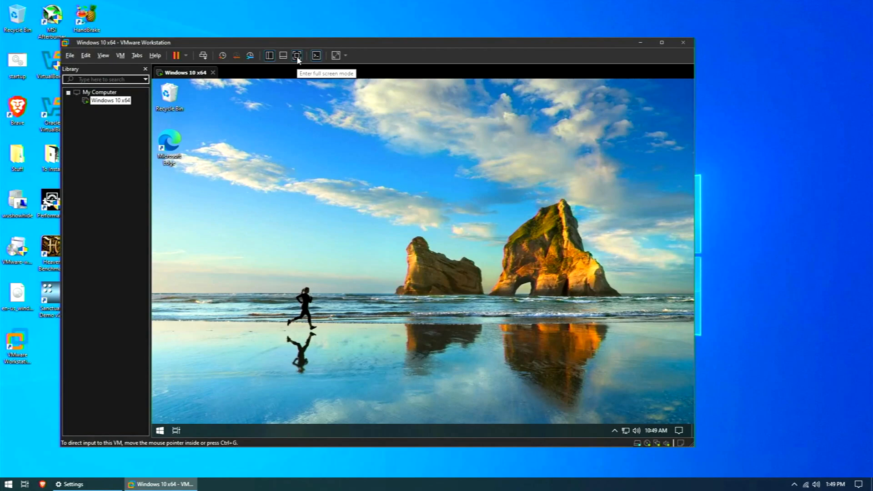
Run the Windows 10 x64 guest full screen, then shut it down via Start > Power.
click(297, 55)
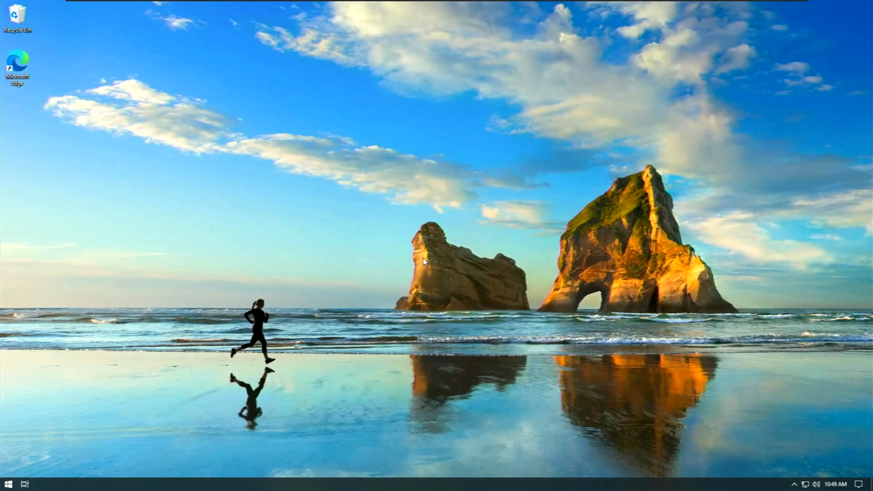
mouse_move(449, 261)
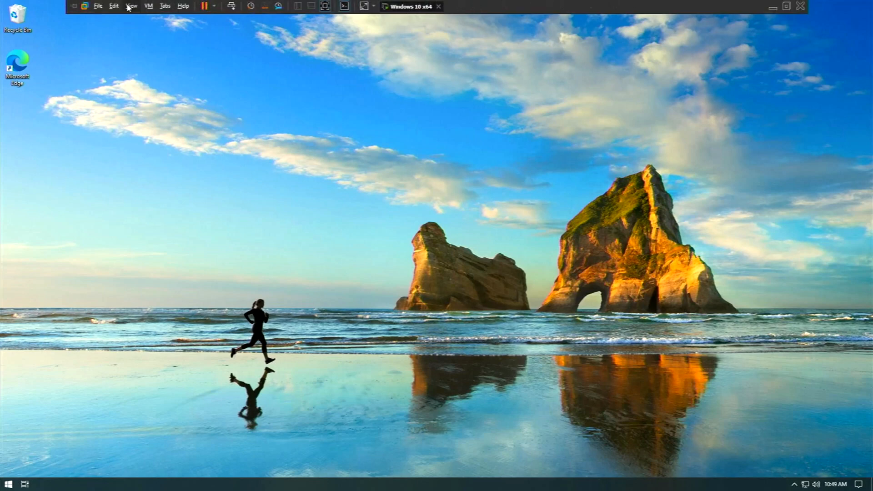
click(7, 481)
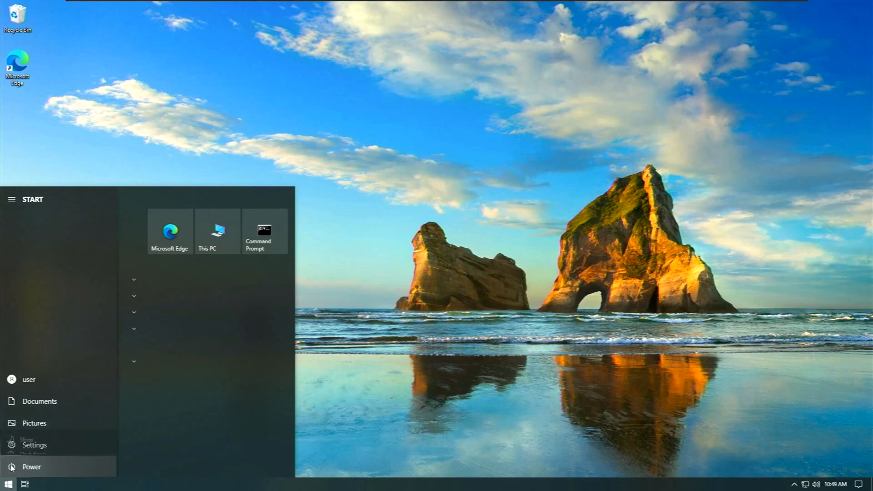
click(31, 467)
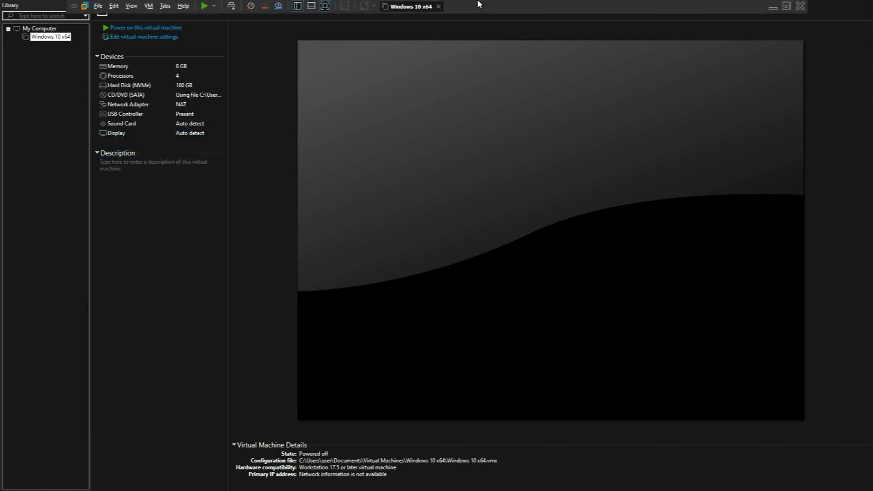
click(786, 6)
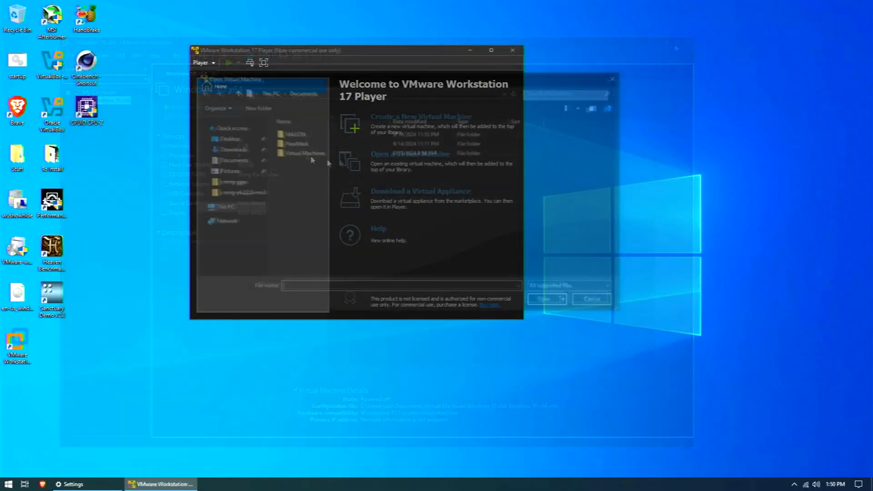
Open the Windows 10 x64 VM from its folder and drag the Player window rightward.
click(590, 299)
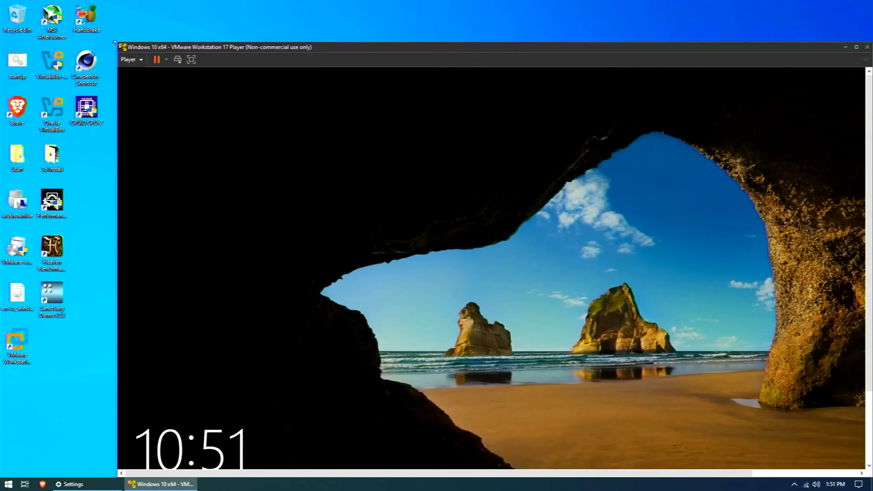
drag(223, 47, 423, 38)
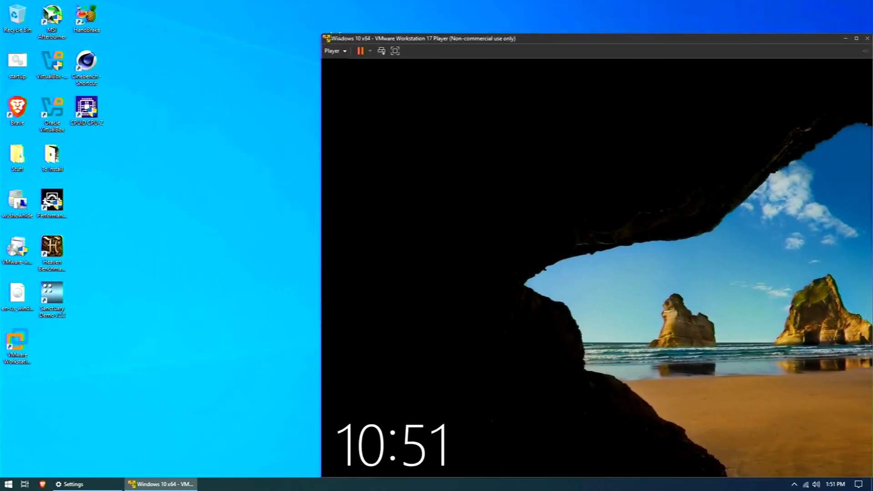